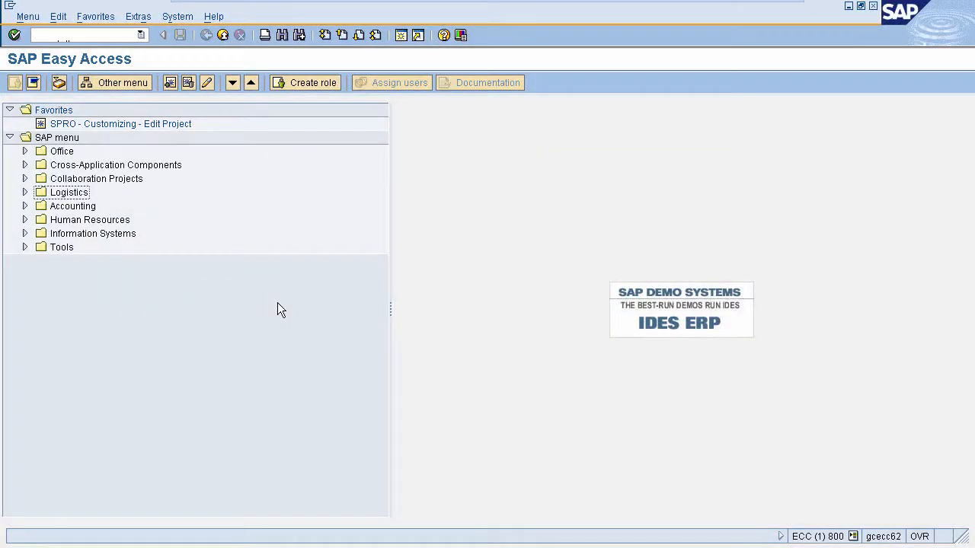
mouse_move(175, 128)
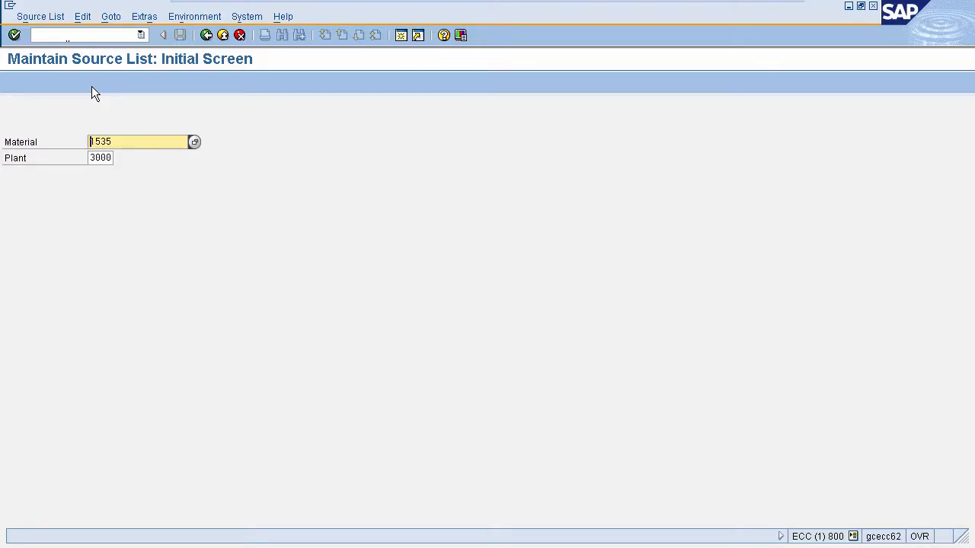
mouse_move(147, 104)
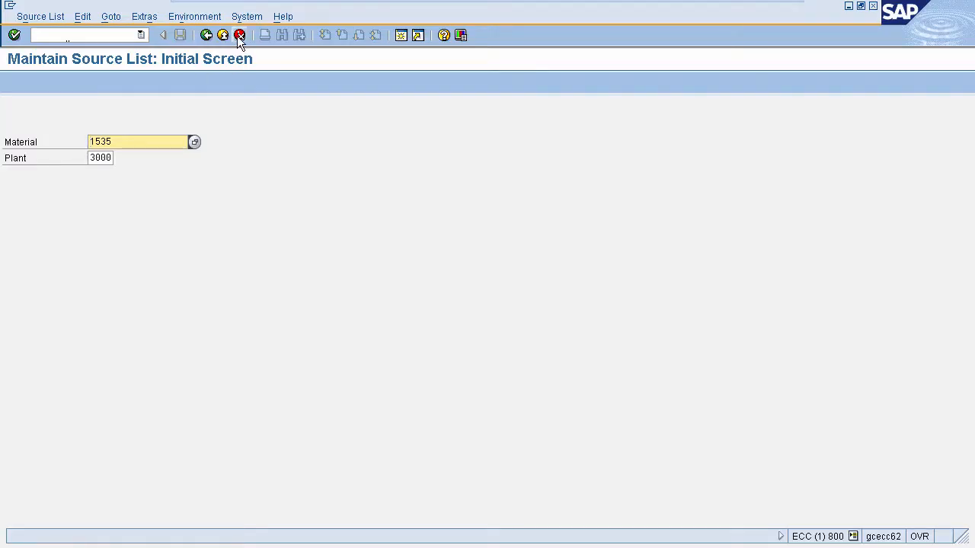
Cancel to the Easy Access menu and launch ME01 via Logistics > Materials Management > Purchasing > Master Data > Source List
left_click(239, 35)
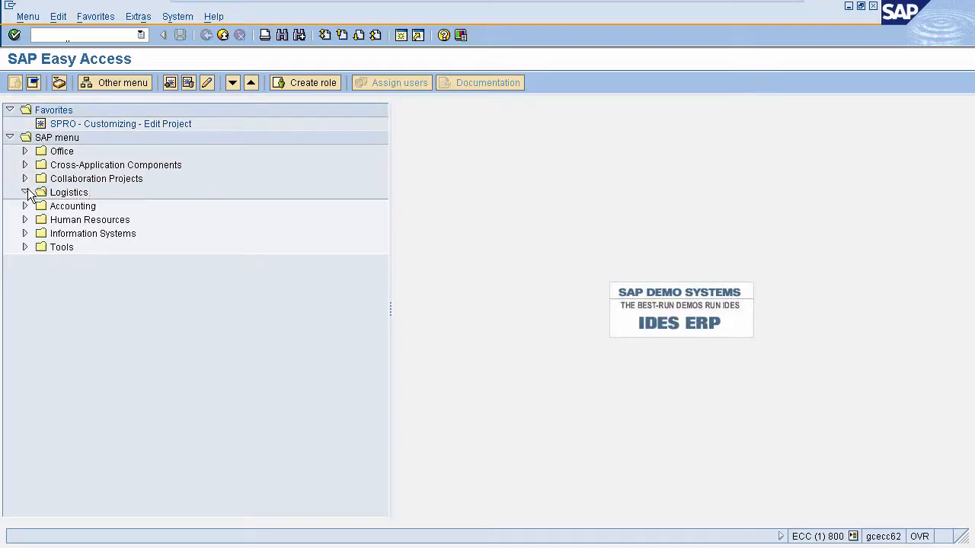
left_click(24, 192)
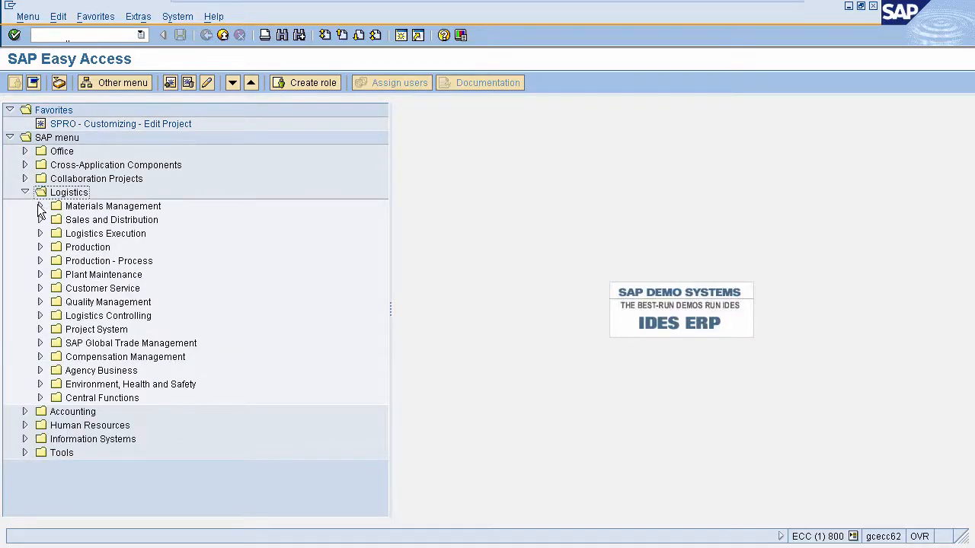
left_click(39, 206)
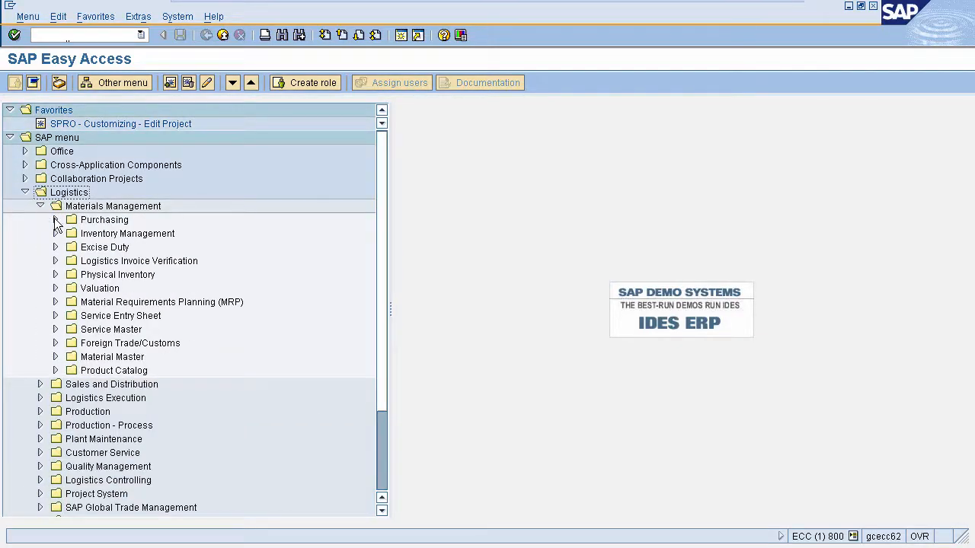
left_click(55, 220)
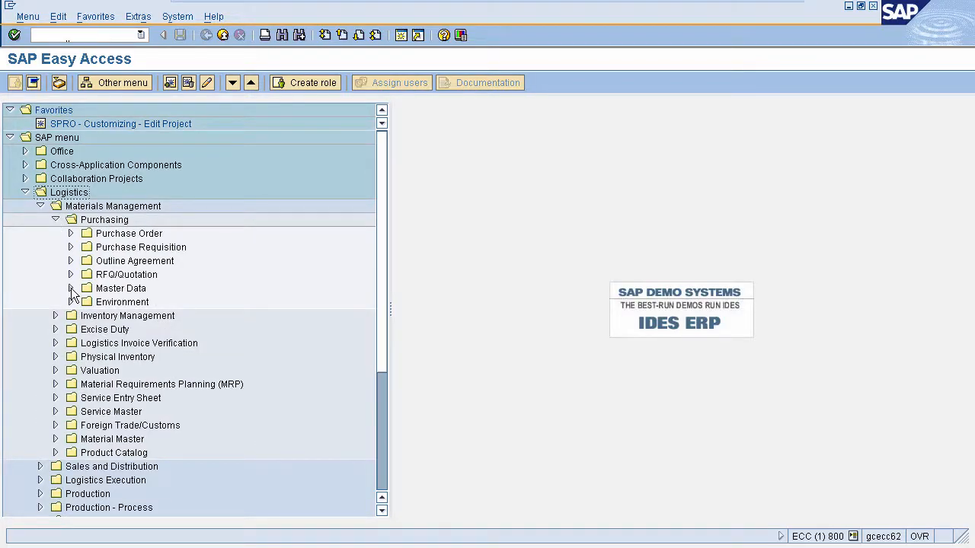
left_click(70, 287)
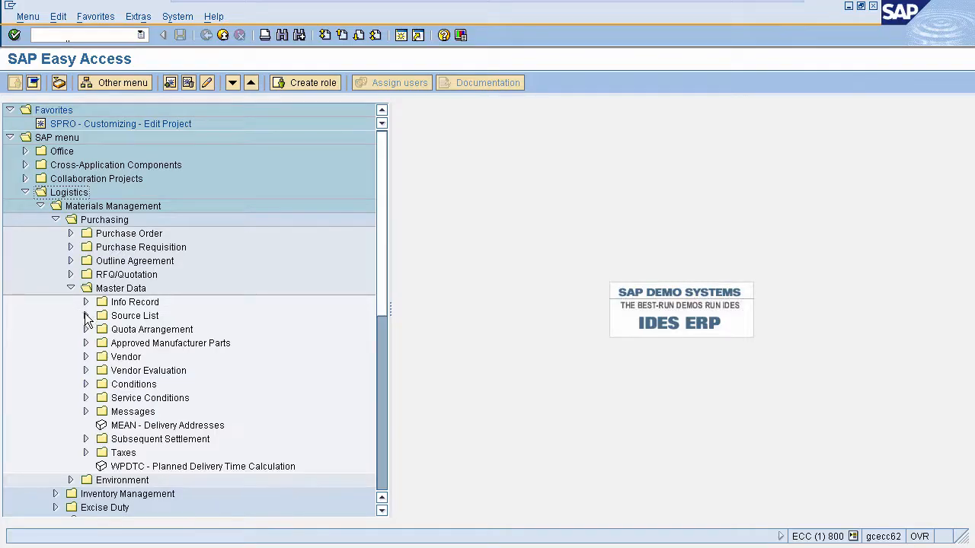
left_click(85, 315)
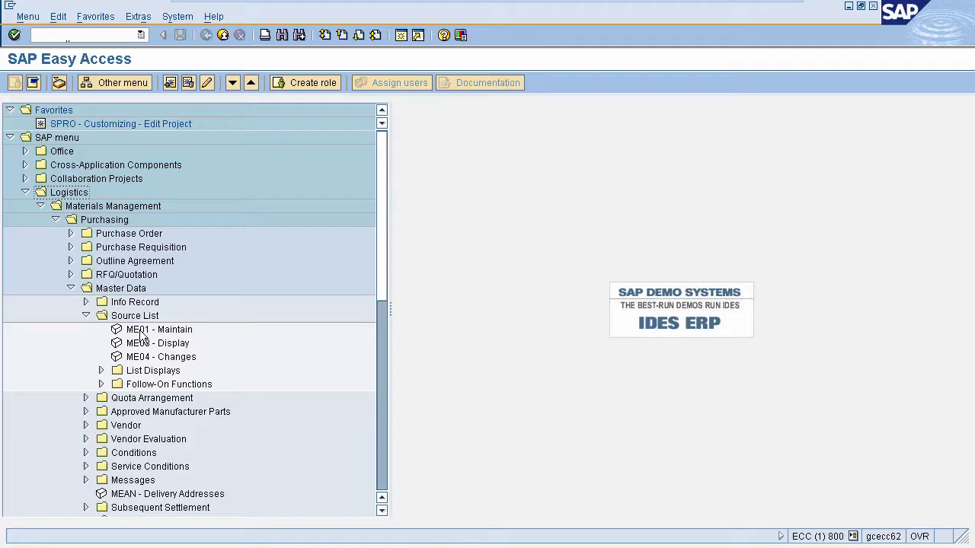
double_click(158, 329)
type("1535")
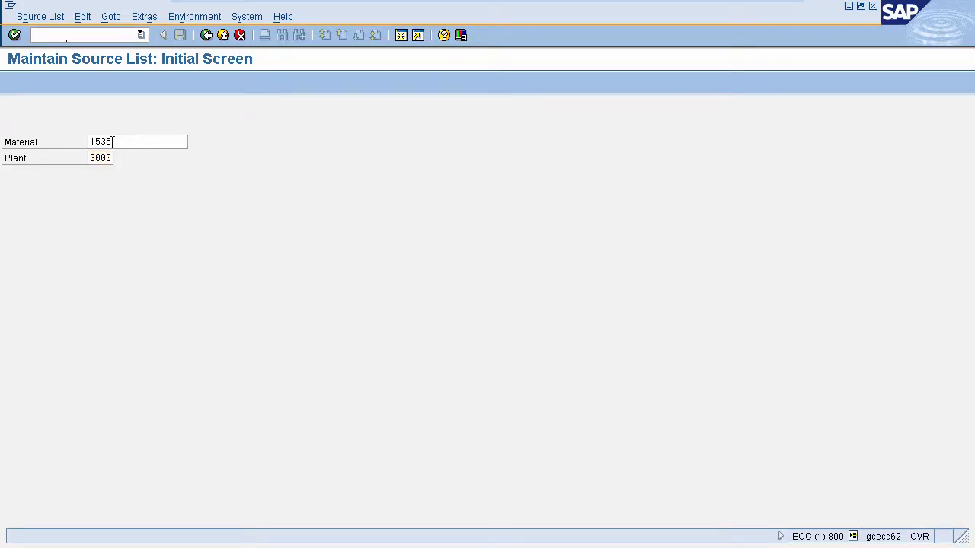
Enter a record valid 11.09.2016 to 11.09.2018 with vendor 50, POrg 3000, and save it
key("Enter")
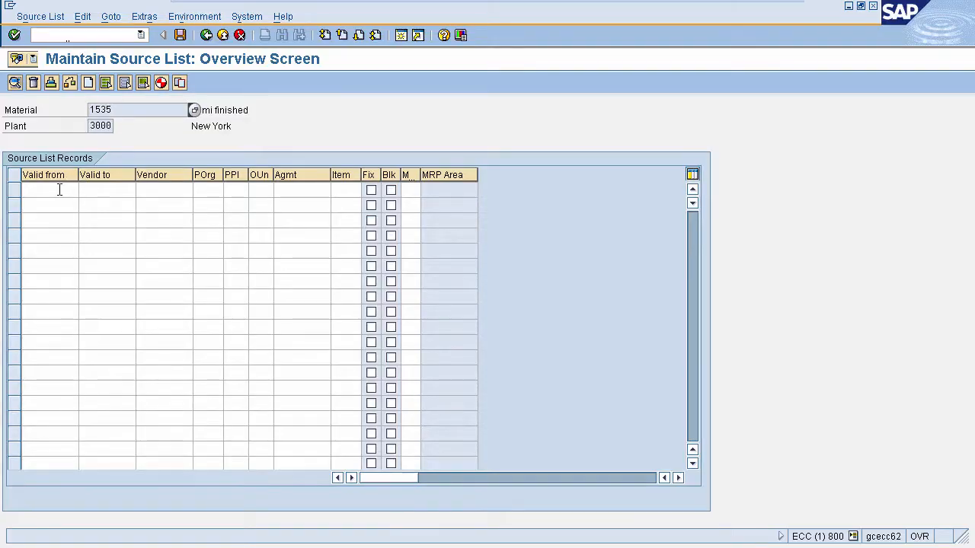
left_click(48, 189)
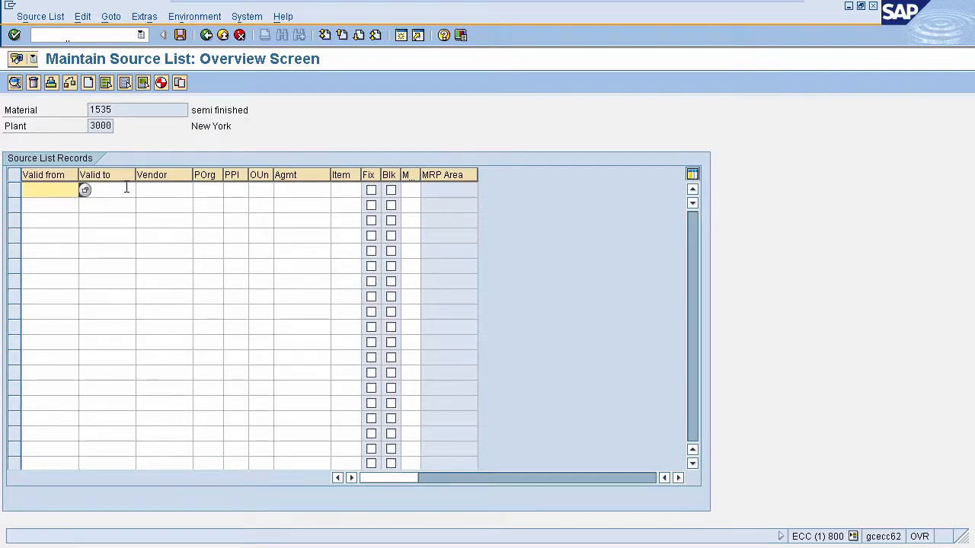
left_click(165, 189)
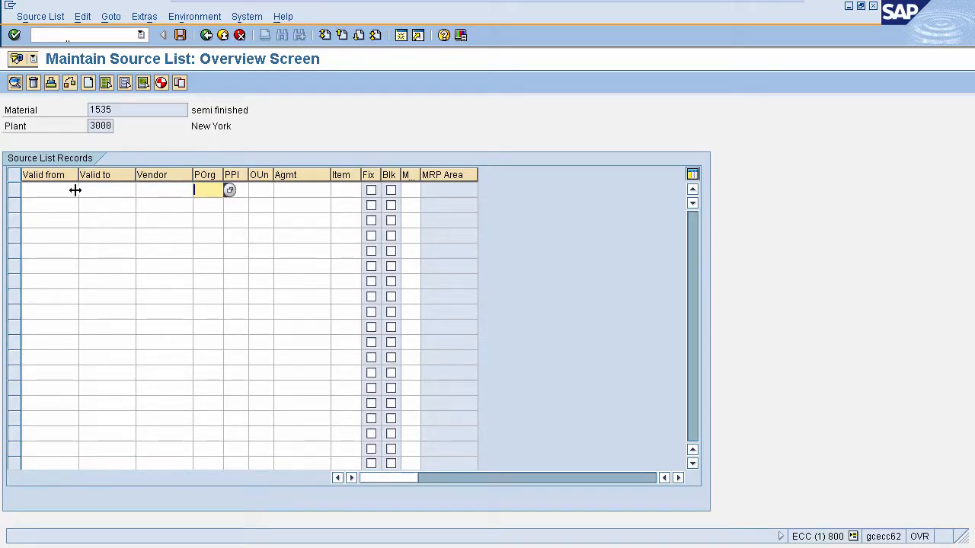
type("11.09.2016")
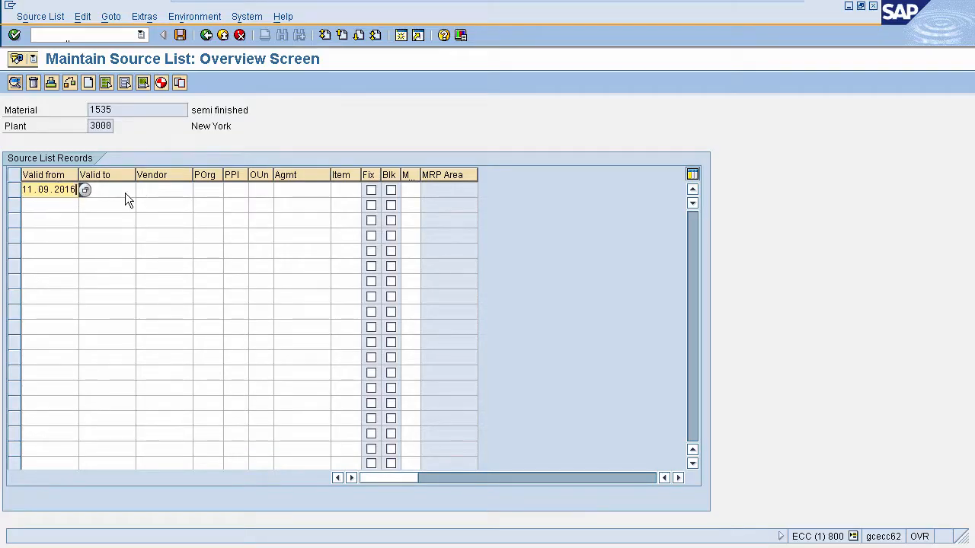
type("11.09.2018")
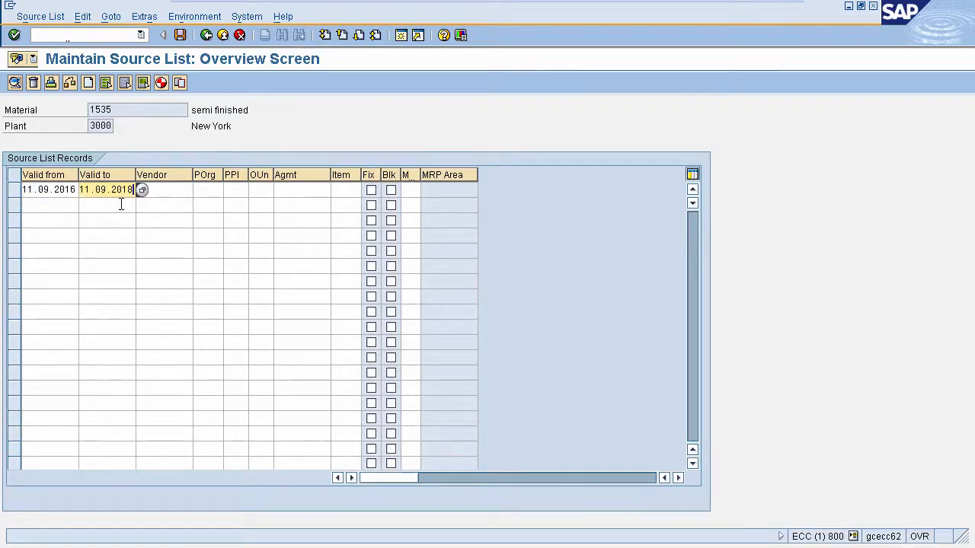
left_click(164, 189)
type("50")
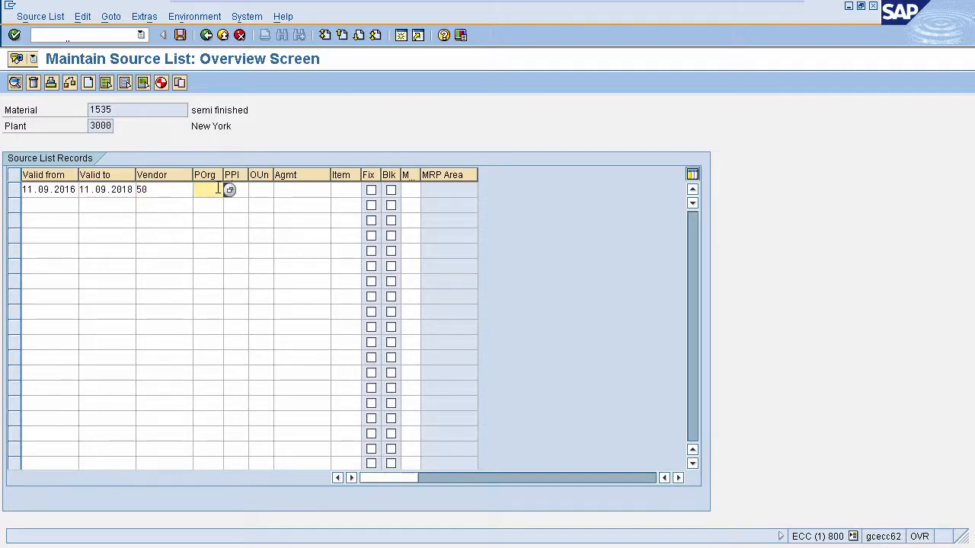
type("3000")
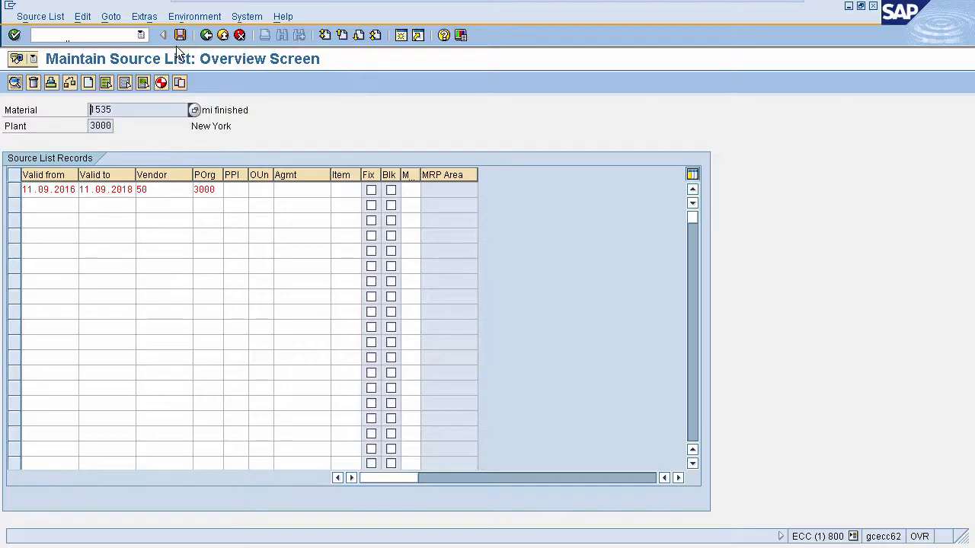
left_click(179, 35)
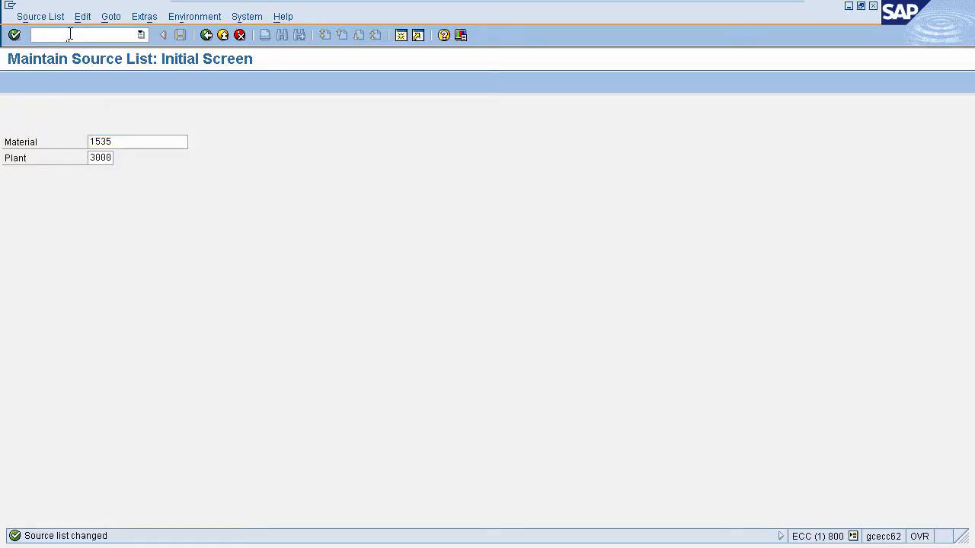
Run /nME03 to view the source list for material 1535, plant 3000 in display mode
type("/nme03")
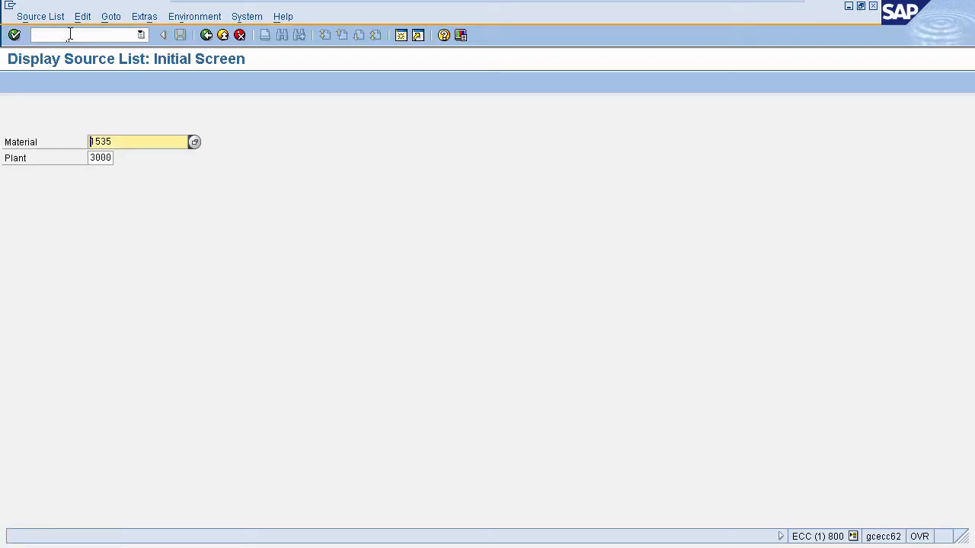
mouse_move(112, 106)
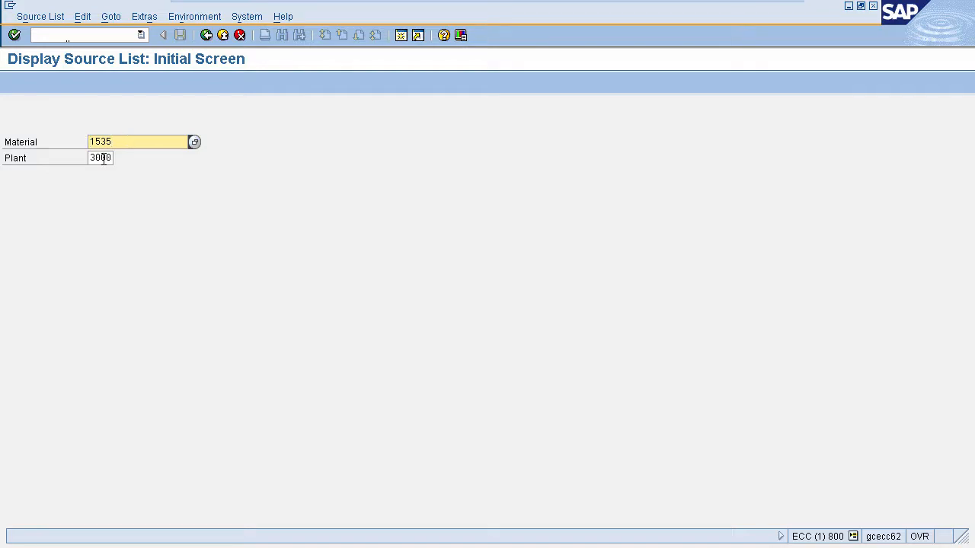
key("Enter")
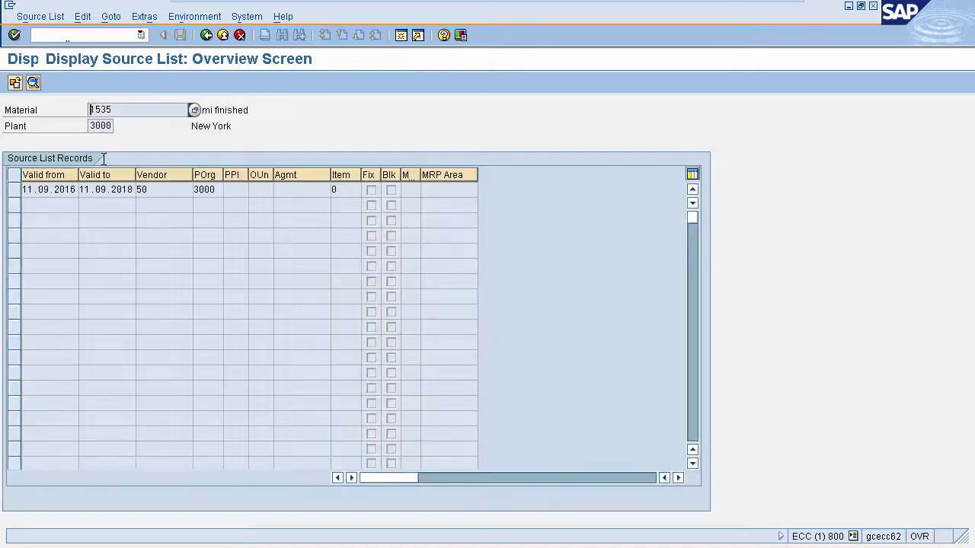